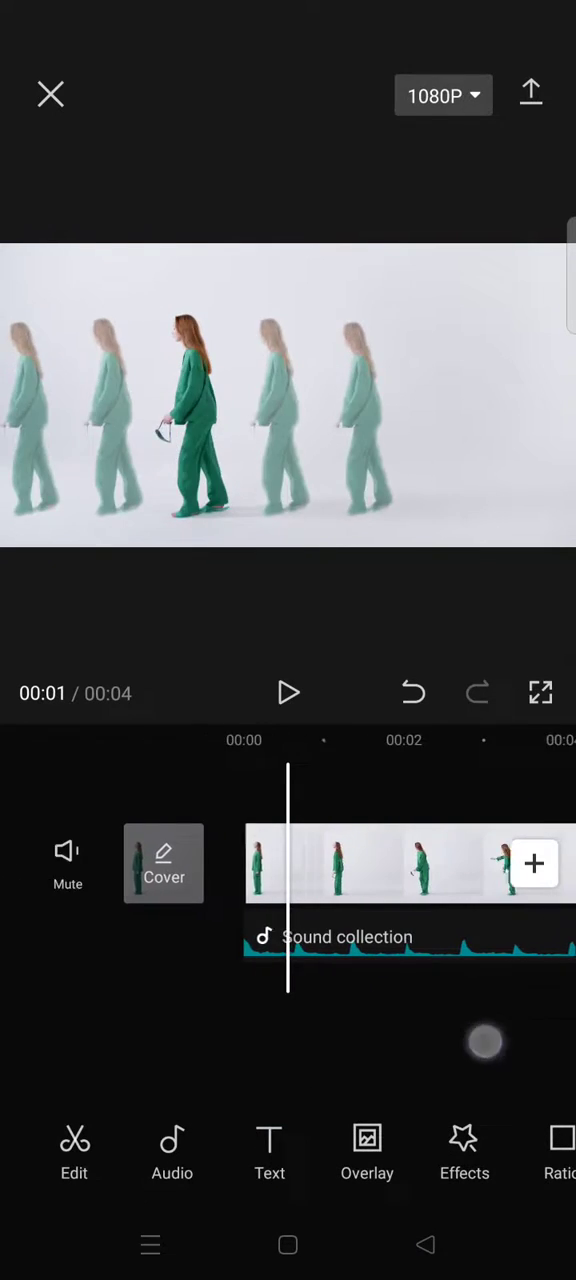
# Step: Select the 'Corrupt Kind' music track on the timeline's audio layer
pyautogui.click(410, 938)
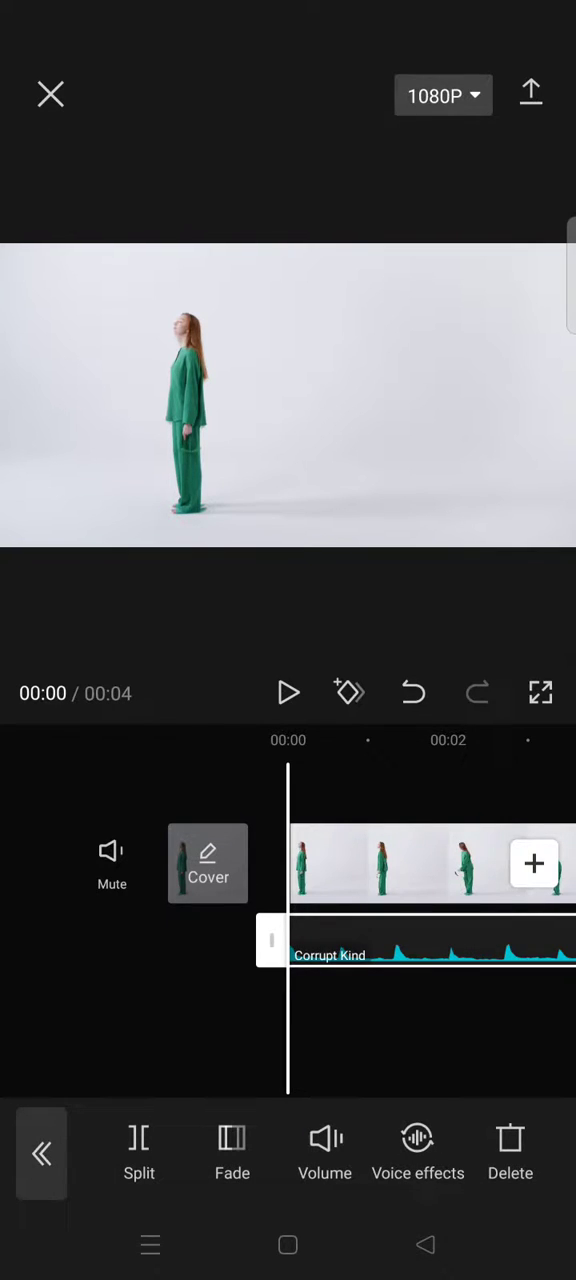
# Step: Open Voice effects for the music track and show the Retro group
pyautogui.click(418, 1150)
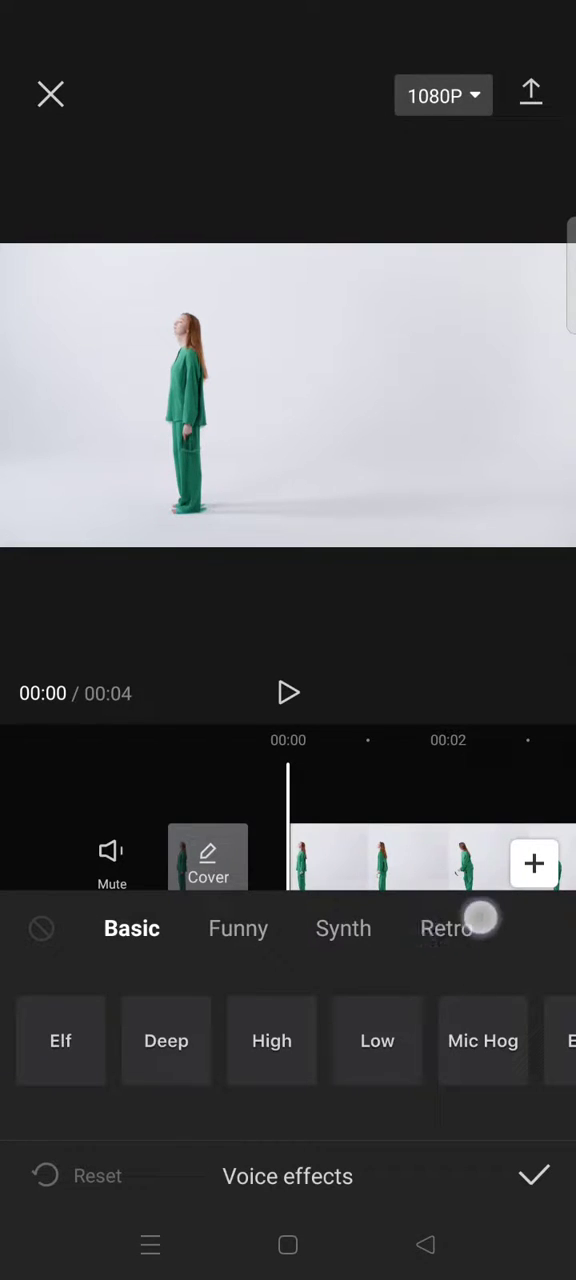
pyautogui.click(445, 928)
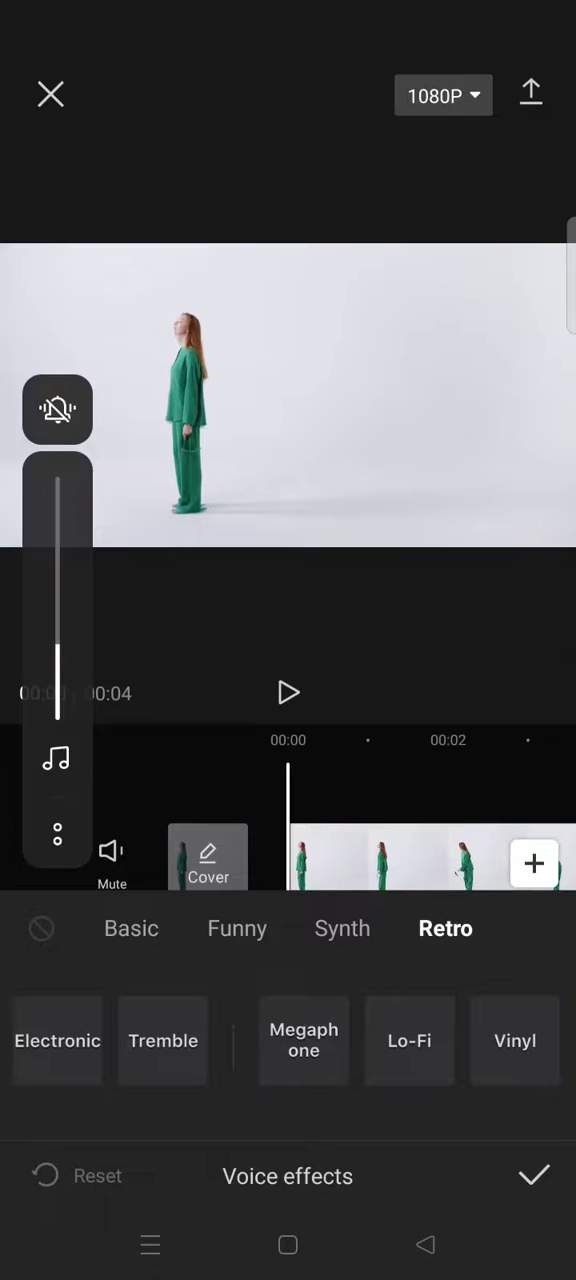
pyautogui.click(304, 1040)
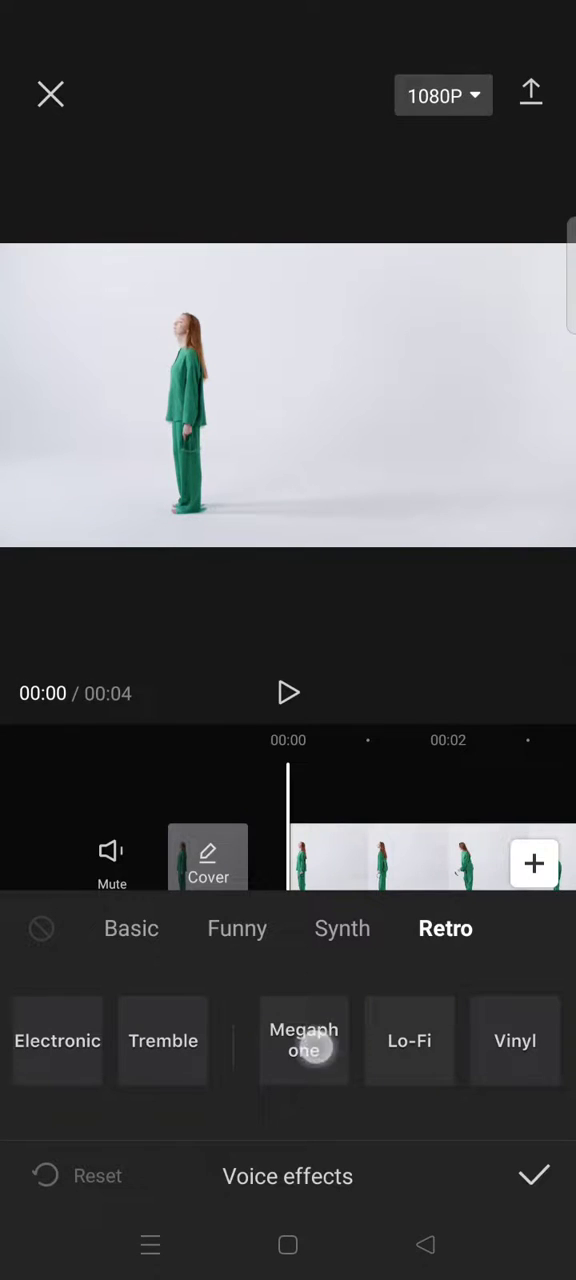
pyautogui.click(304, 1040)
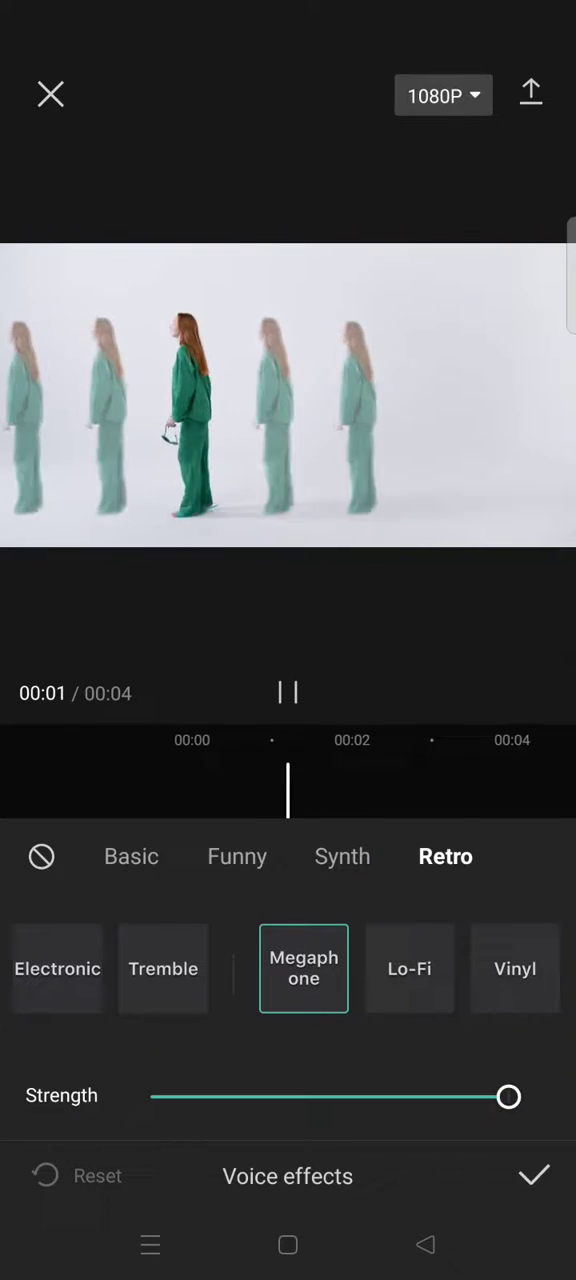
pyautogui.click(288, 692)
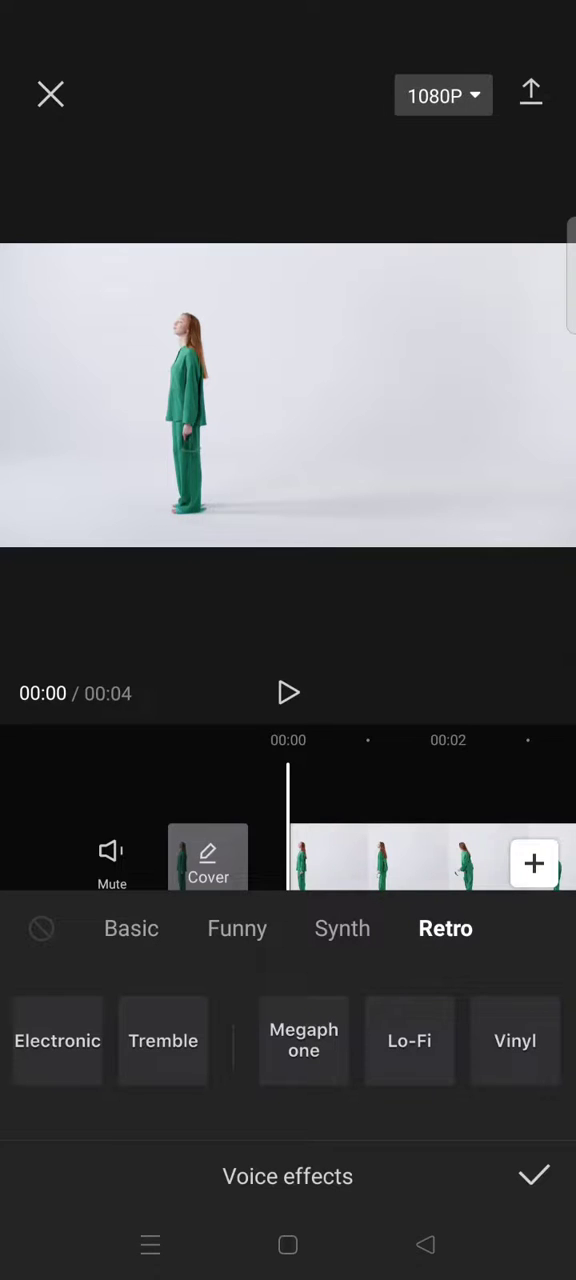
# Step: Preview the music, audition Vinyl, then apply Lo-Fi at maximum strength
pyautogui.click(288, 692)
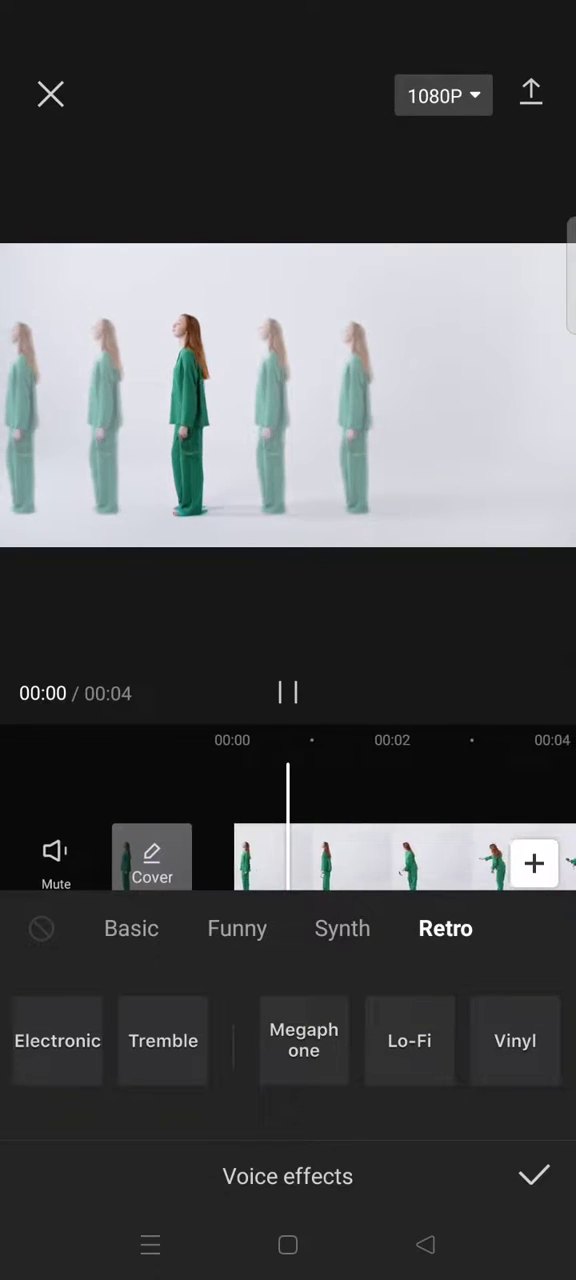
pyautogui.click(288, 692)
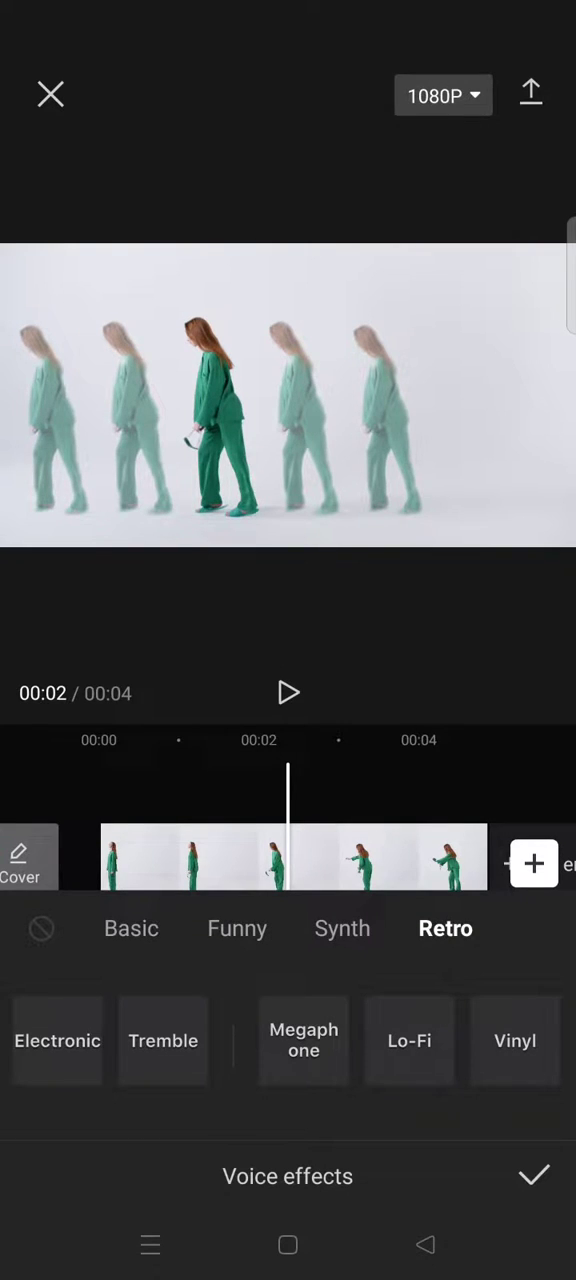
pyautogui.click(408, 1040)
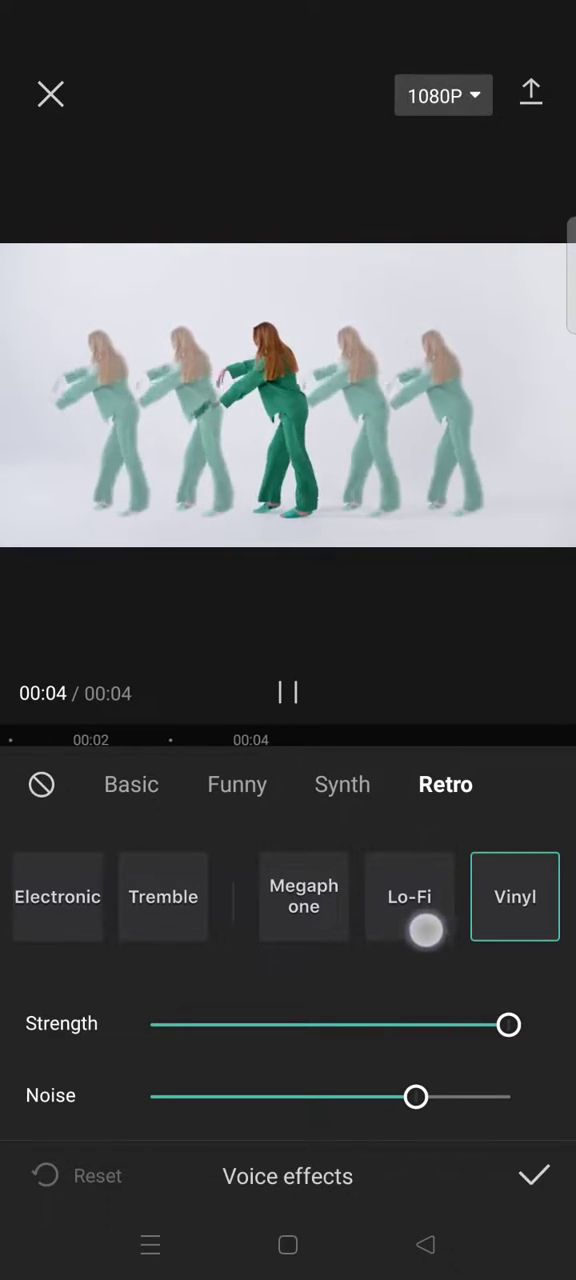
pyautogui.click(409, 896)
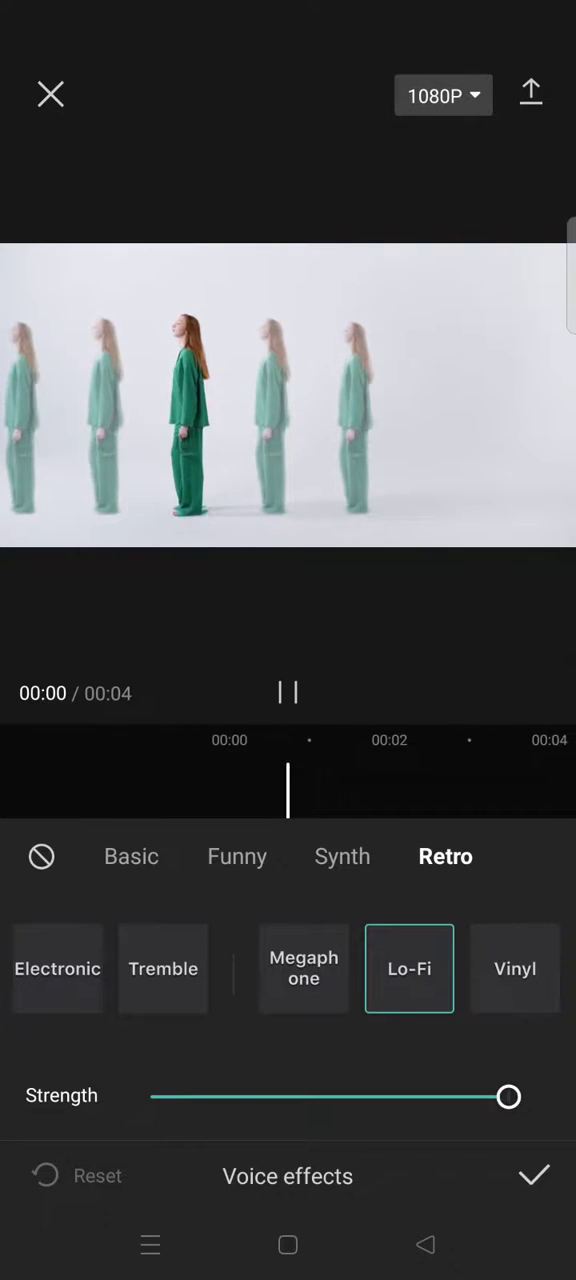